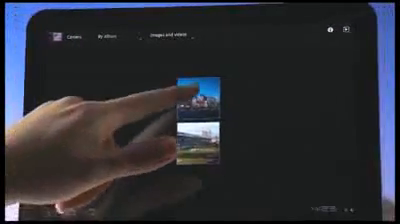
- Open the night city skyline photo full-screen from the camera album's photo strip
click(200, 95)
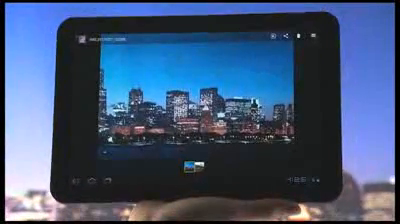